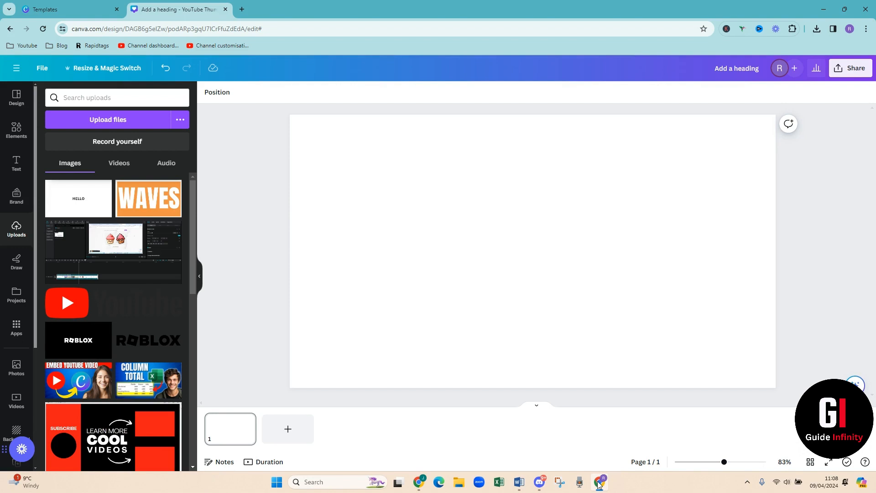
pyautogui.moveTo(8, 352)
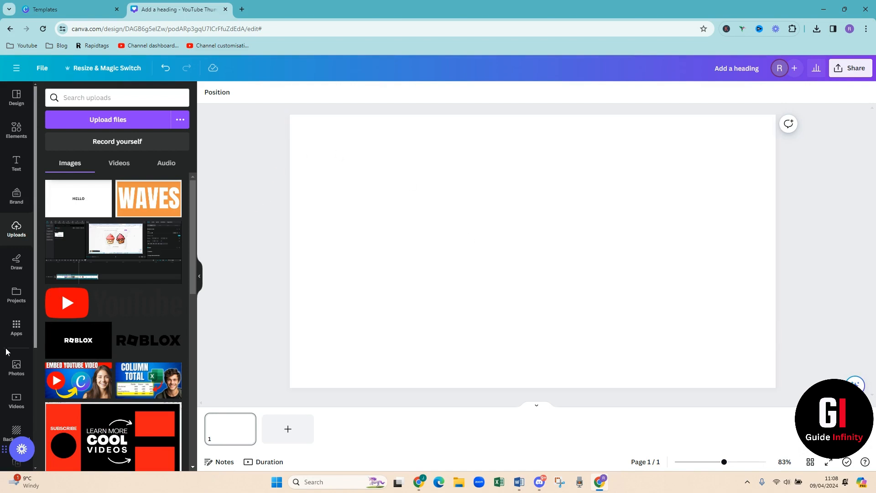
# Step: Search the Apps panel for "type gradient" to surface the TypeGradient app
pyautogui.click(16, 326)
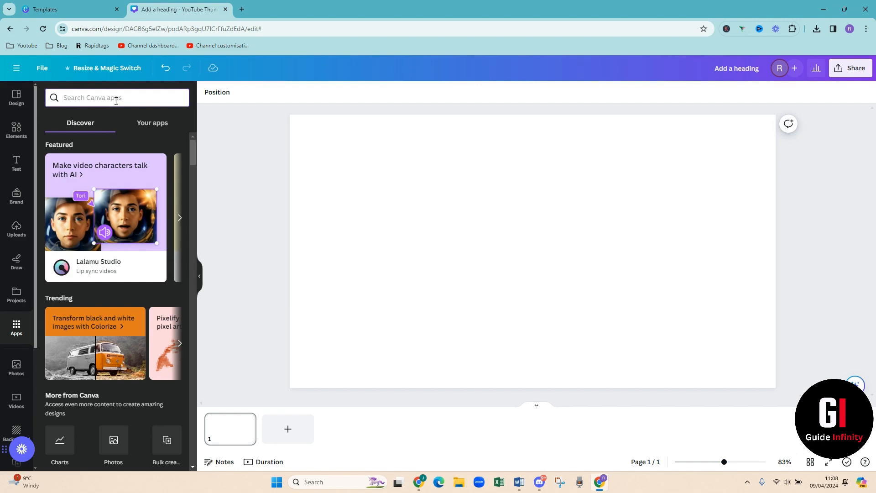
pyautogui.write('TYPE')
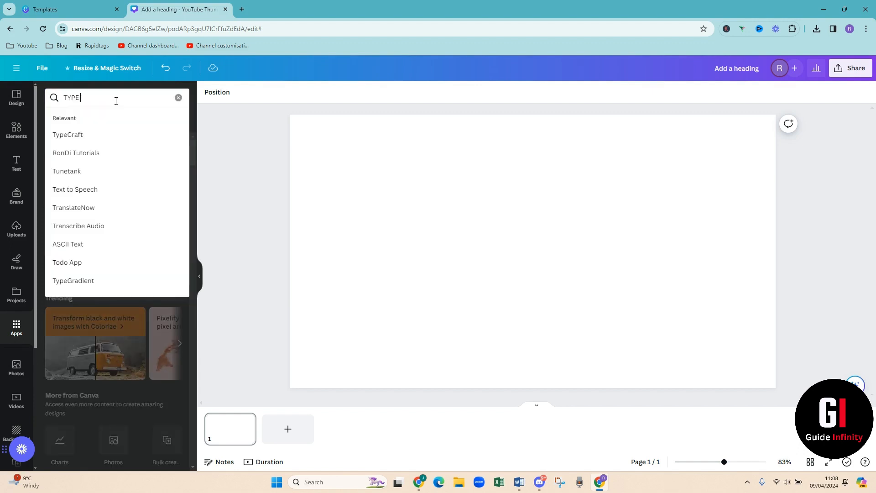
pyautogui.write('GRADIENT')
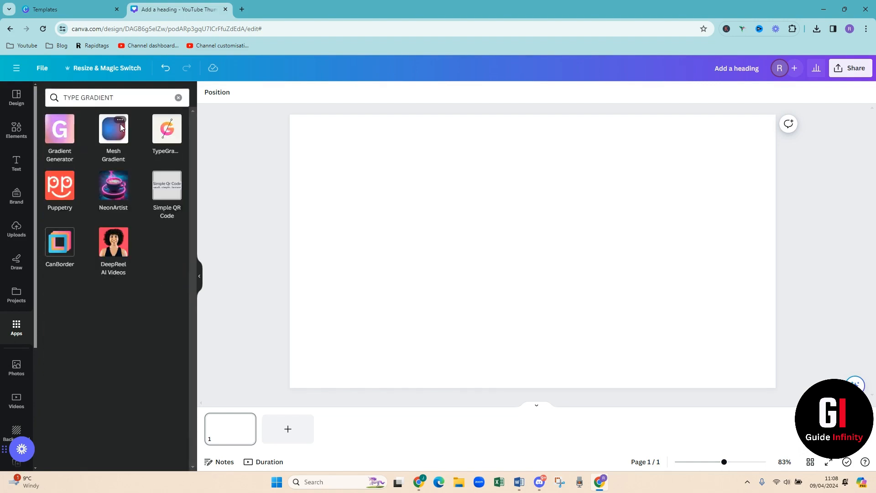
# Step: In TypeGradient, enter GUIDE and recolour the gradient stops to pink and orange
pyautogui.click(166, 129)
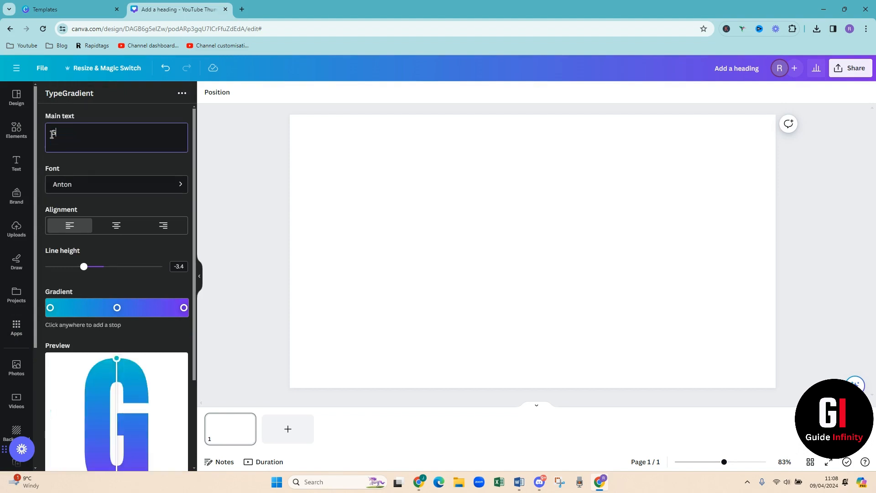
pyautogui.write('GUIDE')
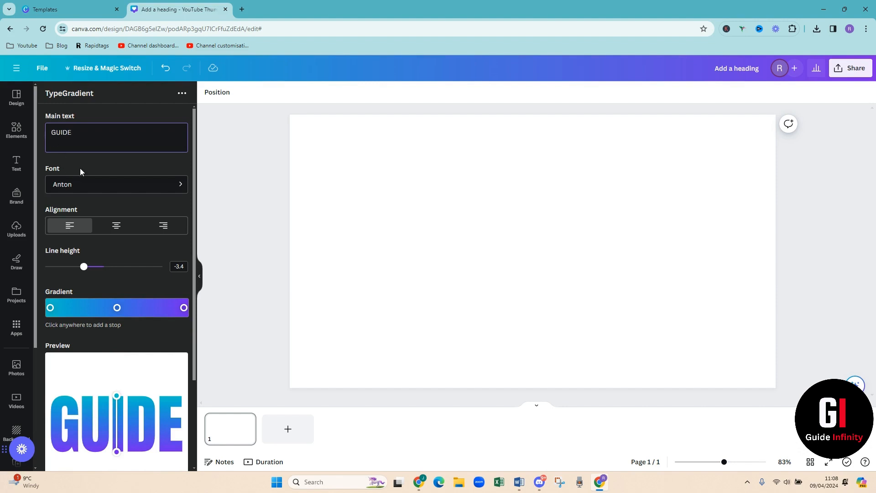
pyautogui.click(50, 307)
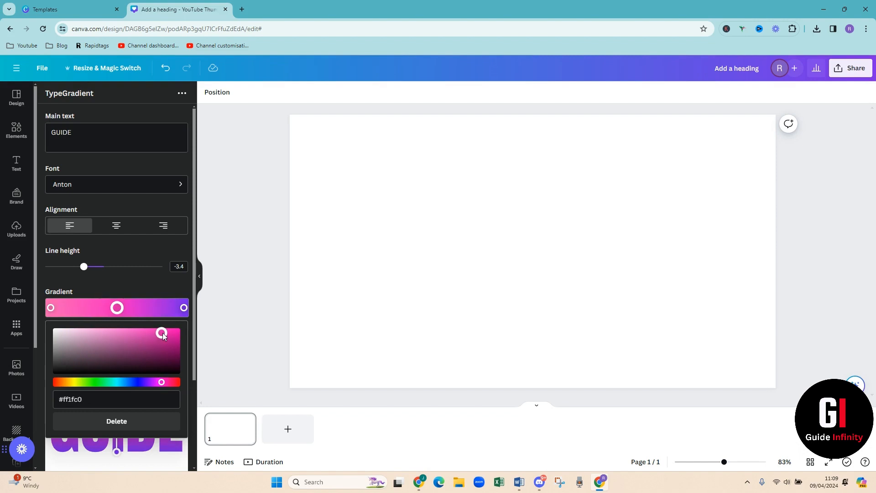
pyautogui.click(183, 308)
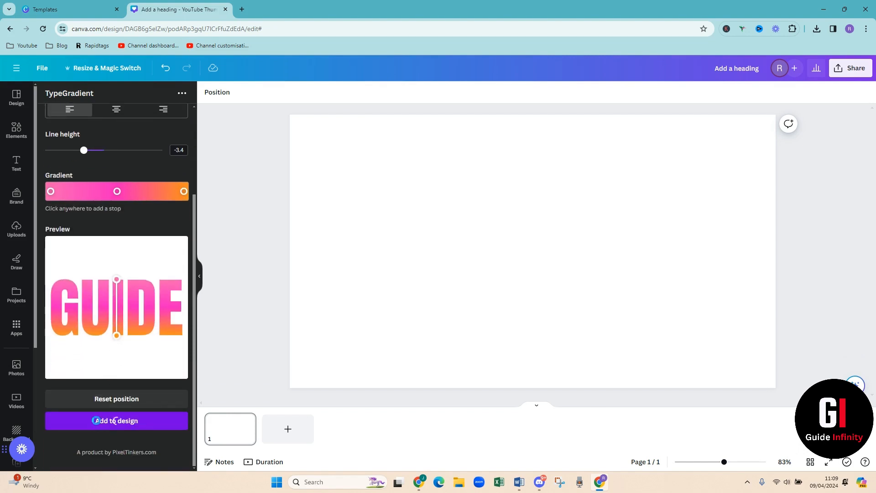
# Step: Add the GUIDE lettering to the page and download it as a transparent-background PNG
pyautogui.click(116, 420)
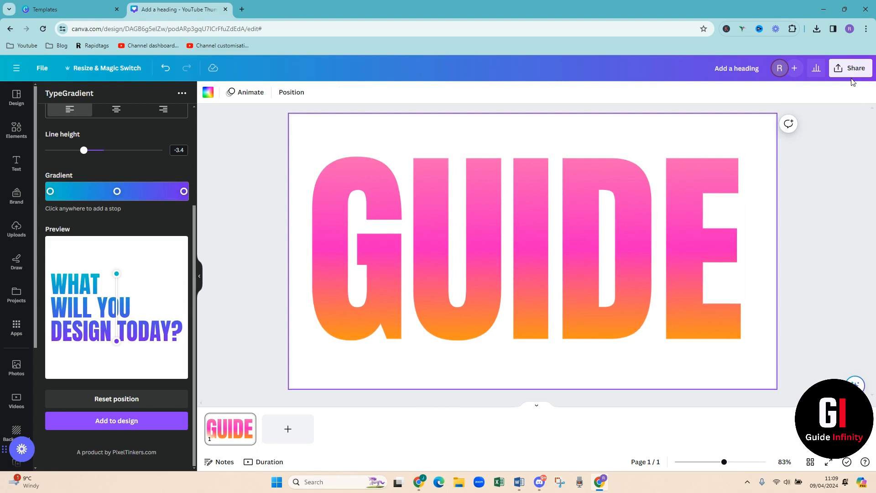
pyautogui.click(854, 67)
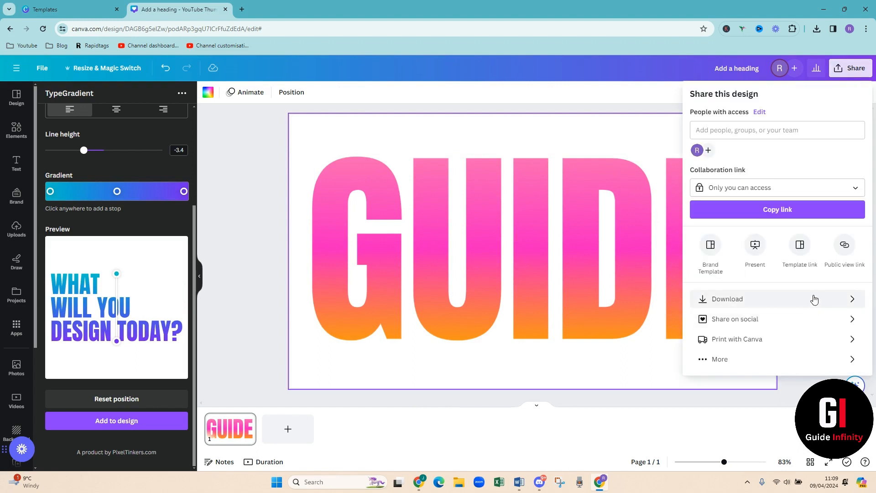
pyautogui.click(727, 298)
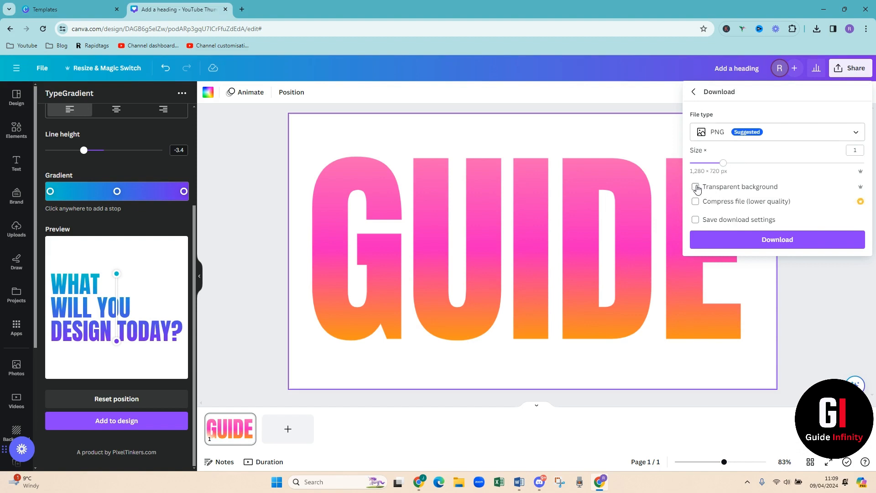
pyautogui.click(777, 239)
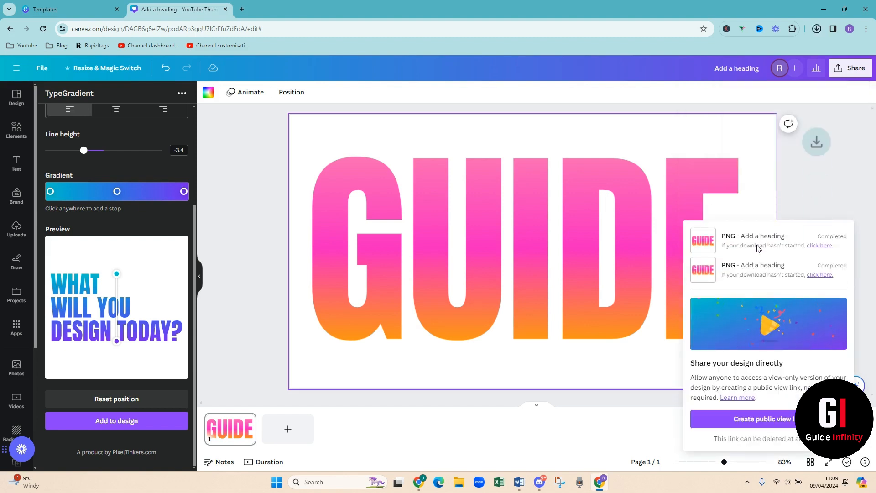
pyautogui.click(816, 29)
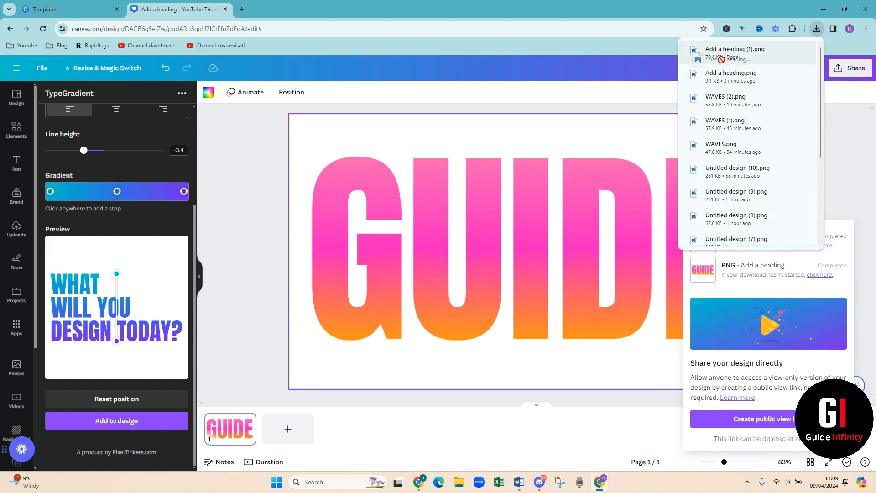
# Step: Replace the page with a blank one and place the uploaded GUIDE PNG on it, enlarged
pyautogui.click(16, 229)
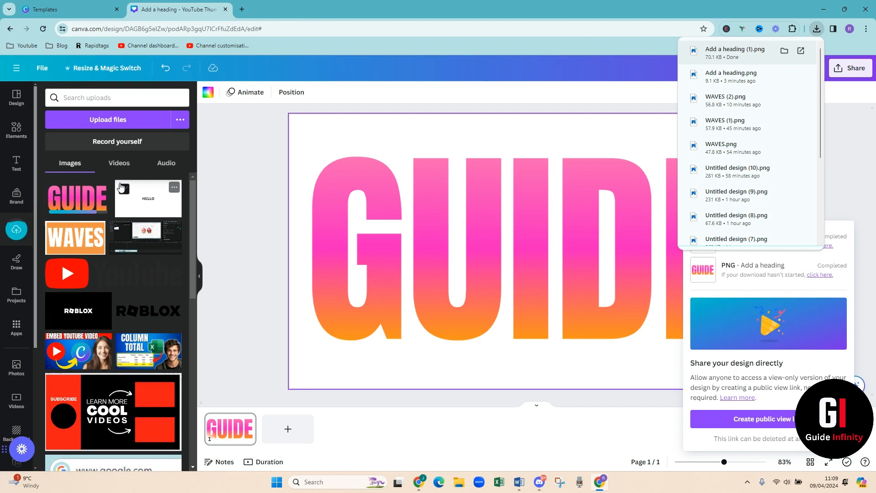
pyautogui.moveTo(282, 397)
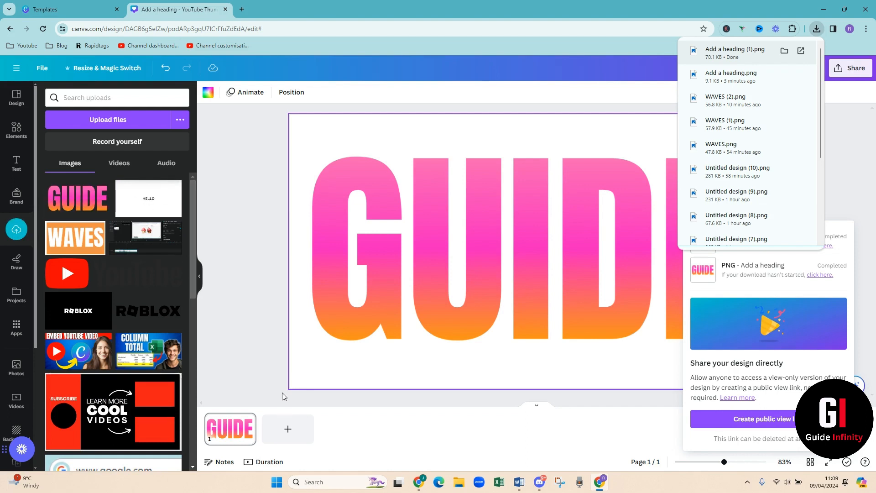
pyautogui.moveTo(287, 429)
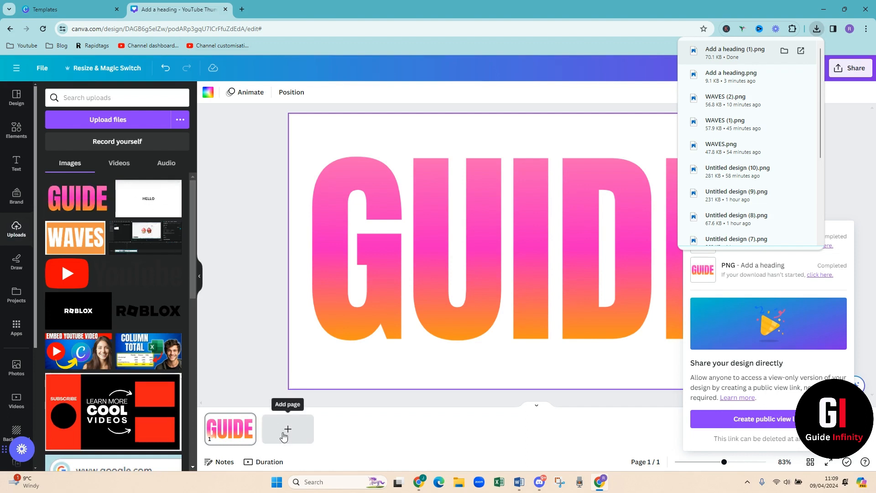
pyautogui.click(288, 430)
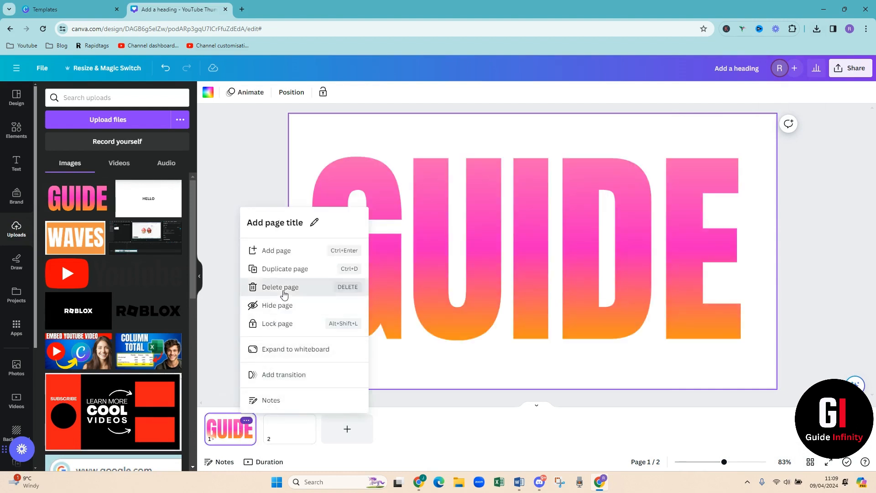
pyautogui.click(280, 286)
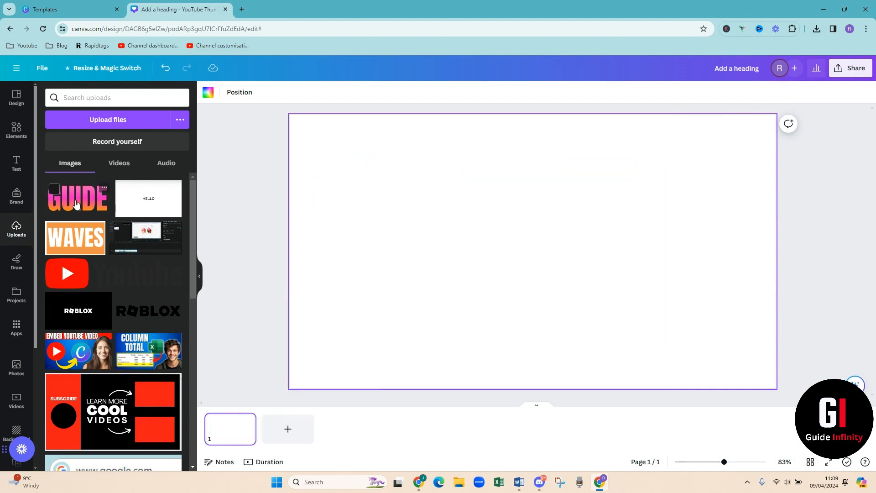
pyautogui.click(76, 198)
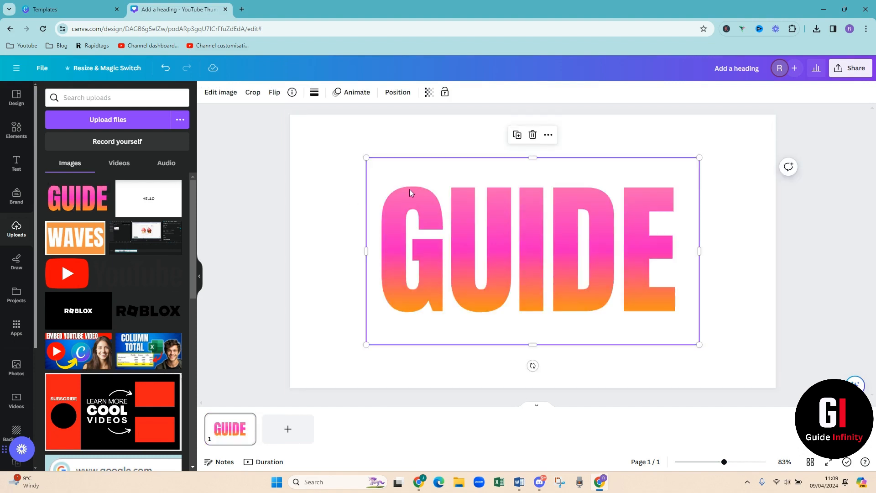
pyautogui.moveTo(365, 157); pyautogui.dragTo(338, 143)
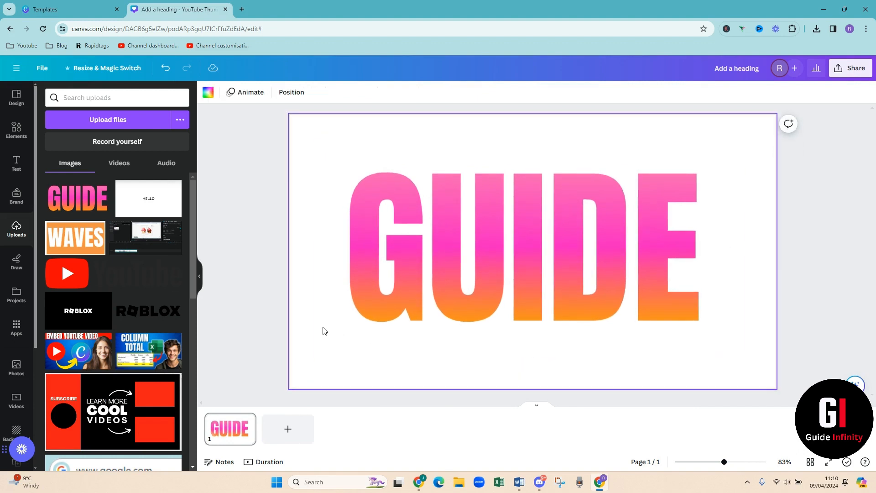
# Step: Make the page background black behind the GUIDE image
pyautogui.click(207, 92)
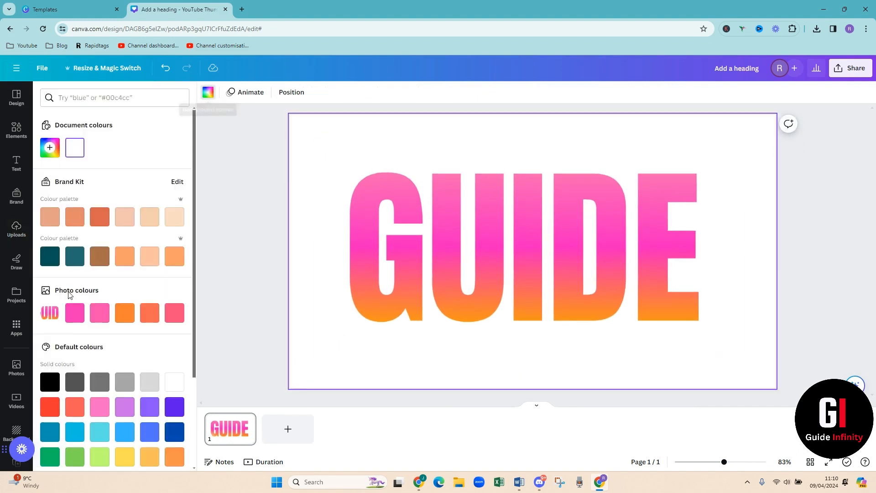
pyautogui.click(49, 382)
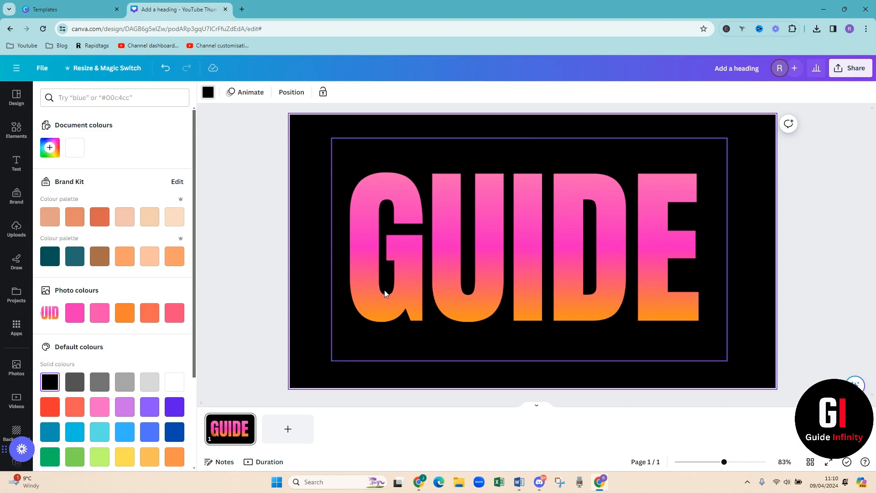
pyautogui.click(16, 229)
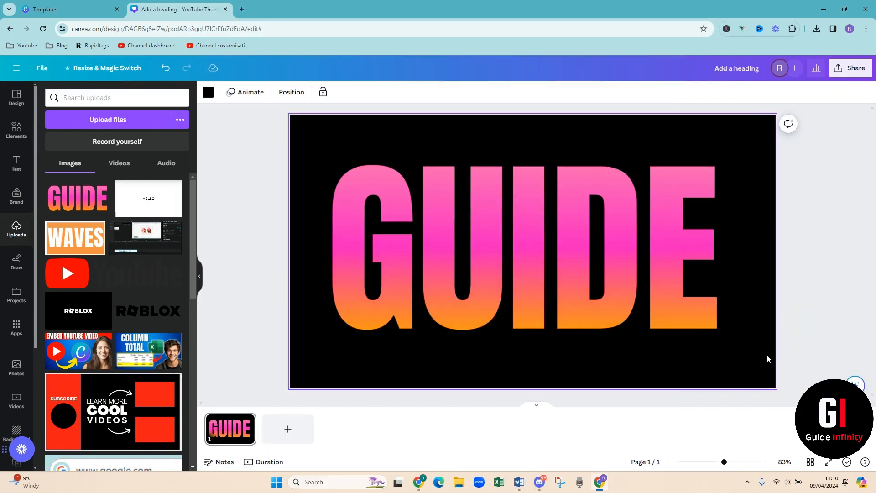
# Step: Duplicate the letter pieces and squeeze them into a tight overlapping row
pyautogui.click(563, 273)
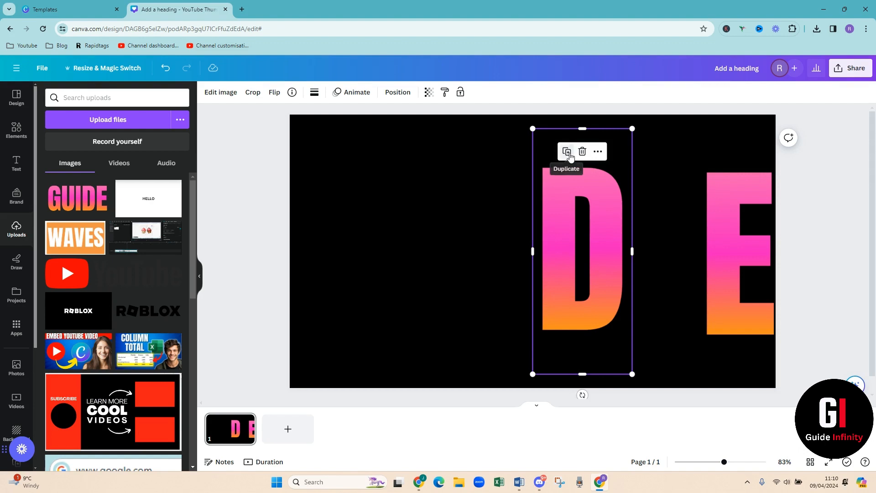
pyautogui.click(566, 151)
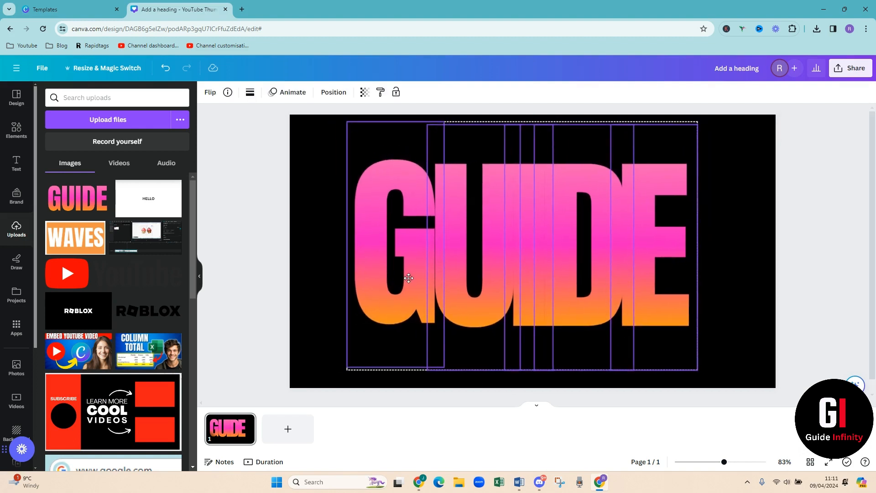
pyautogui.click(409, 278)
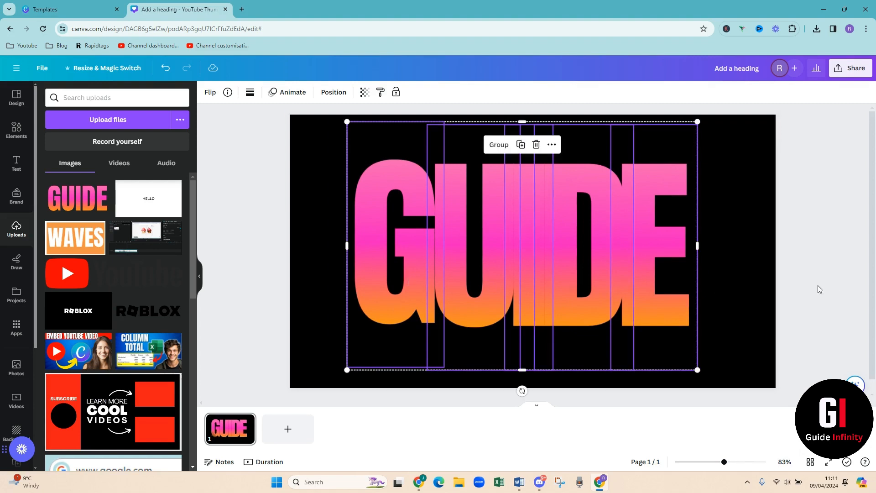
pyautogui.click(818, 289)
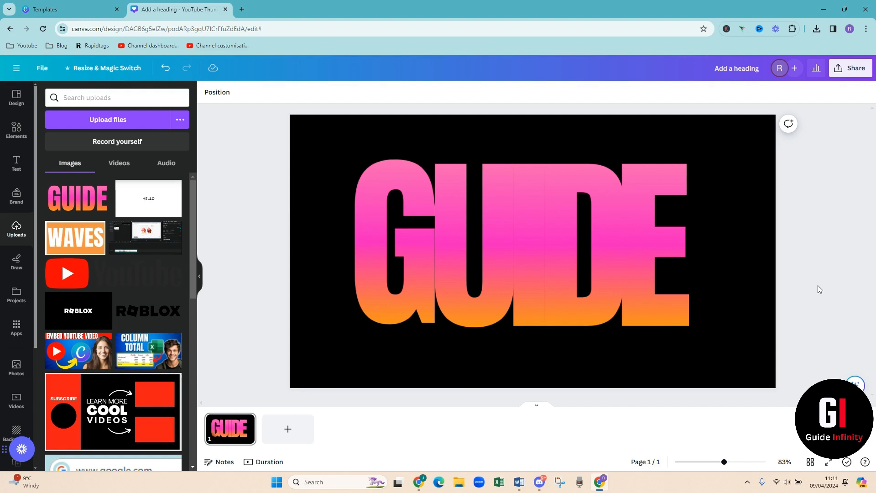
# Step: Show layers and restack the letters with E on top, then D, I, U, G
pyautogui.click(639, 240)
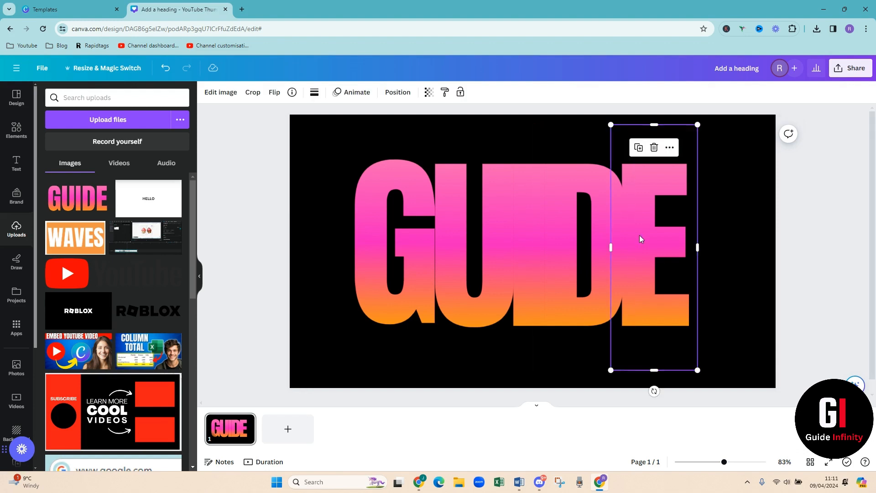
pyautogui.rightClick(640, 239)
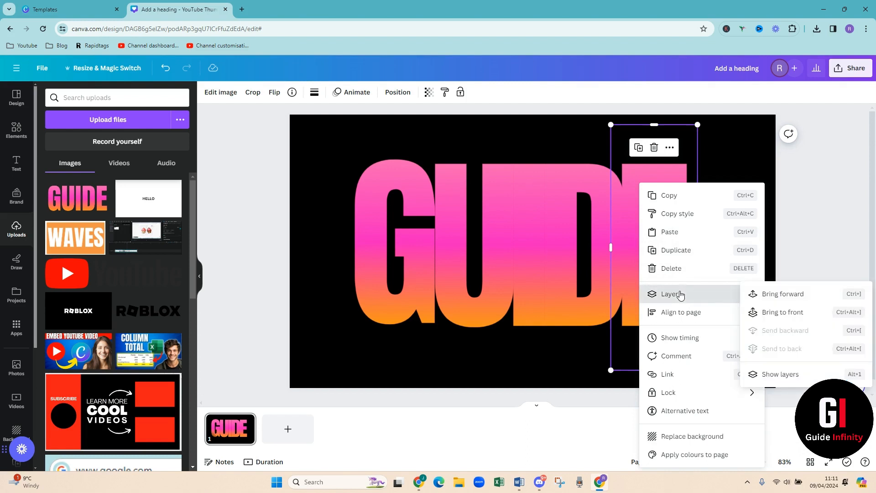
pyautogui.click(780, 374)
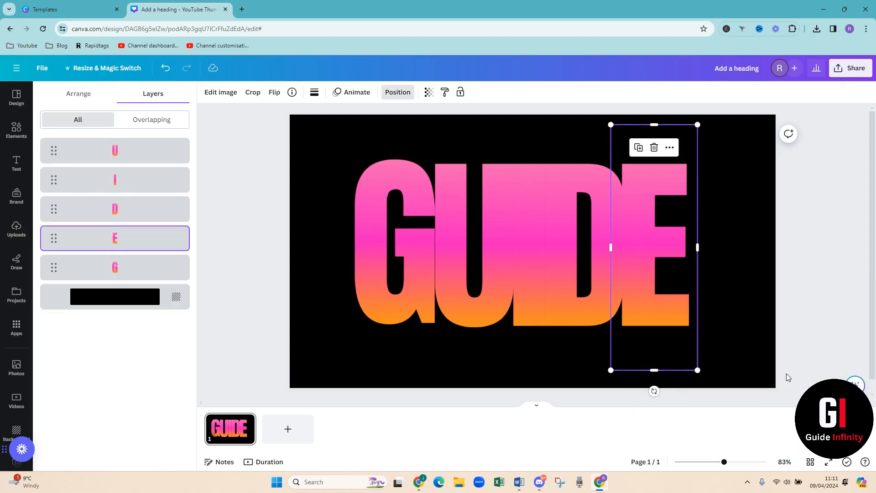
pyautogui.moveTo(111, 248)
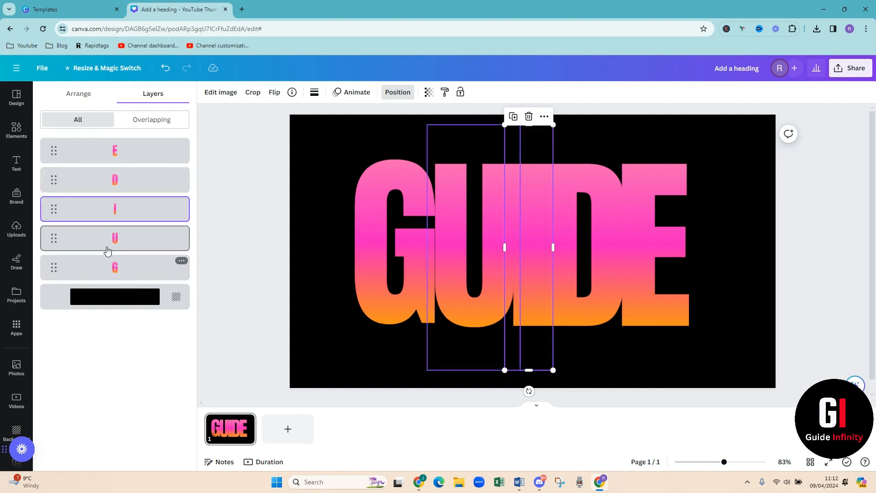
pyautogui.moveTo(99, 234)
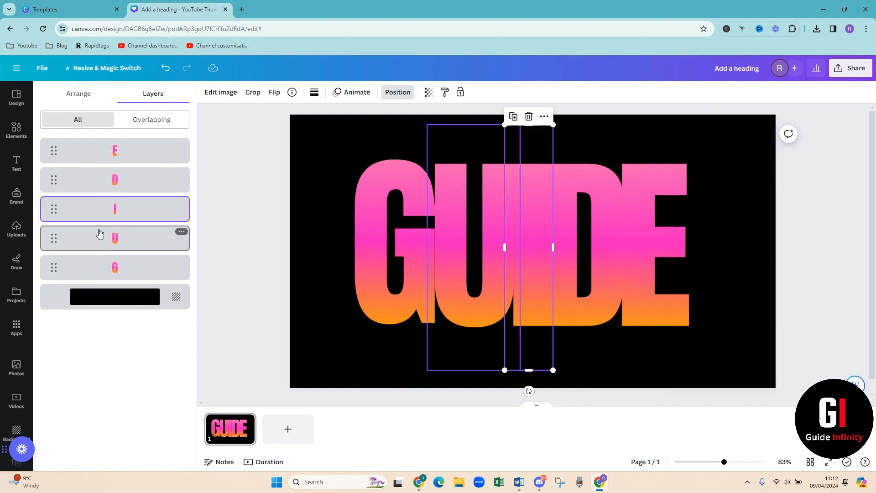
pyautogui.click(115, 151)
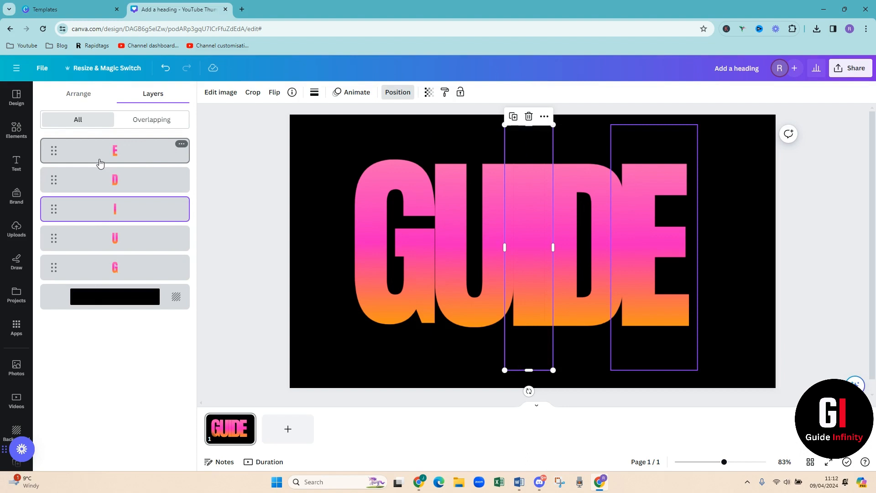
pyautogui.moveTo(73, 157)
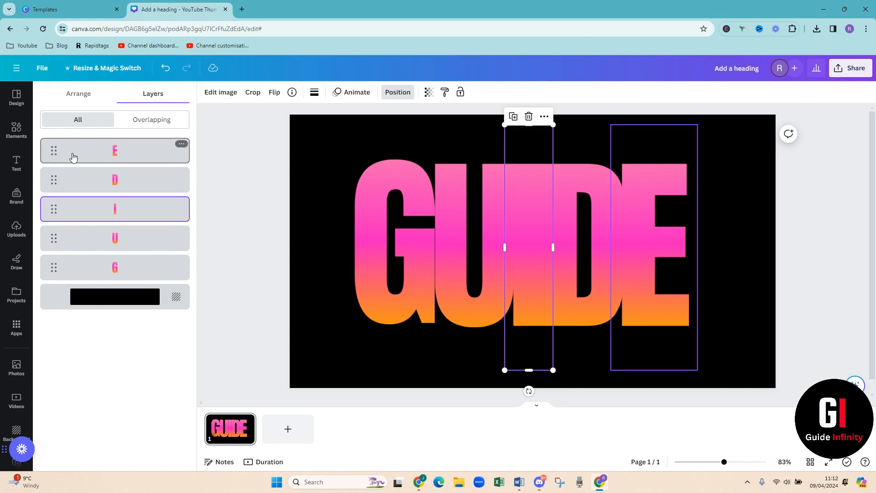
pyautogui.moveTo(619, 229)
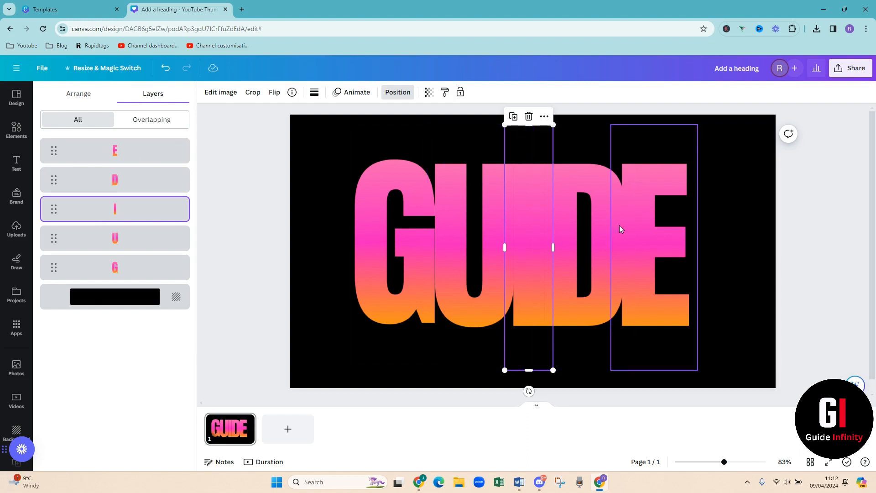
# Step: Give the E a drop shadow from Edit image > Shadows and adjust its offset
pyautogui.rightClick(620, 228)
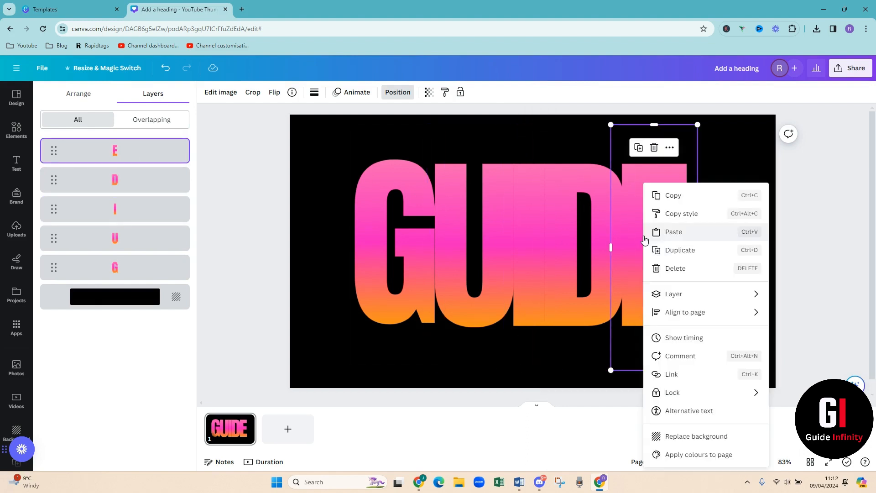
pyautogui.click(643, 240)
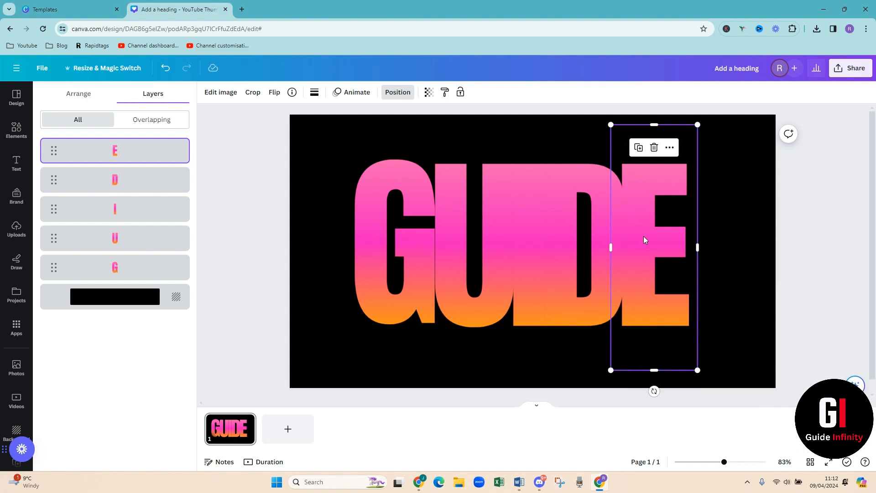
pyautogui.click(220, 92)
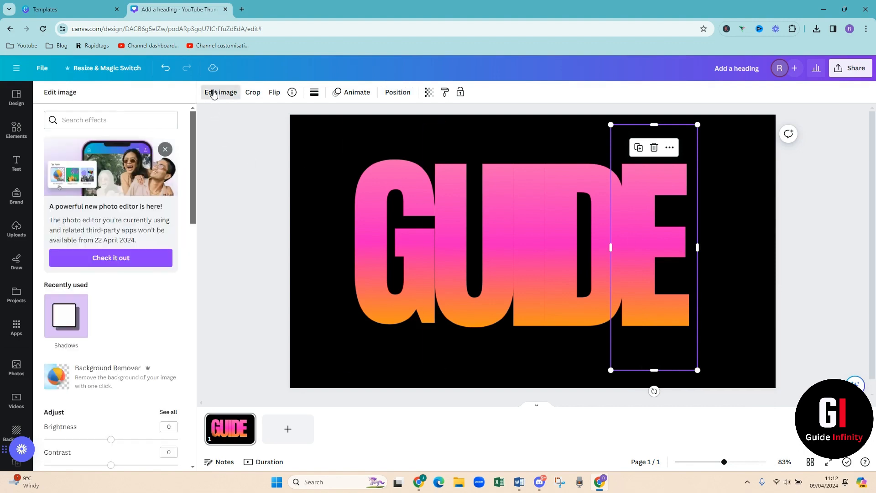
pyautogui.click(65, 315)
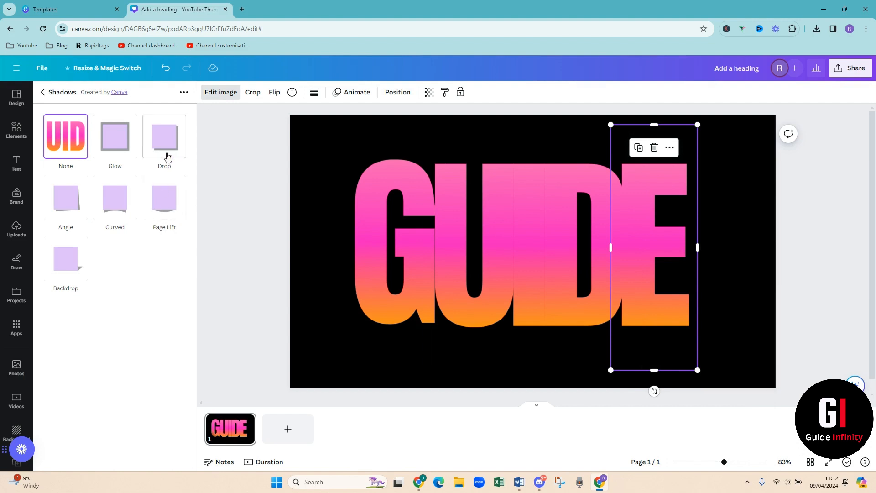
pyautogui.click(164, 136)
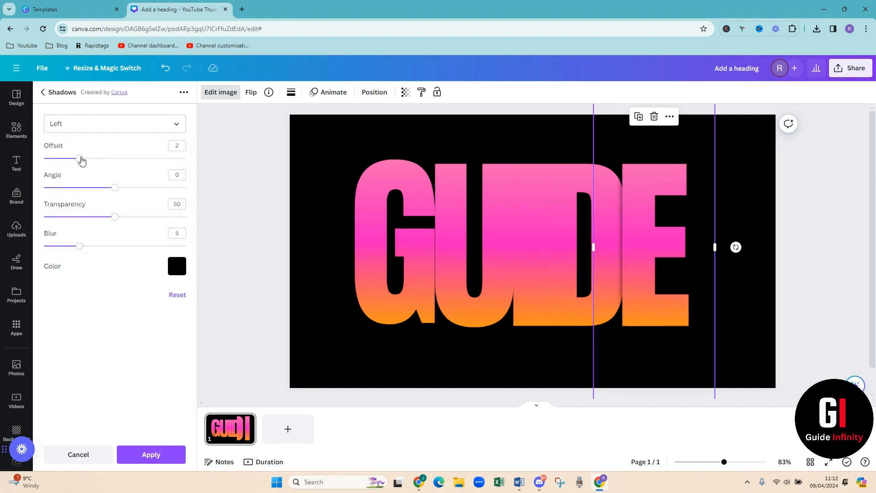
pyautogui.moveTo(80, 159); pyautogui.dragTo(185, 159)
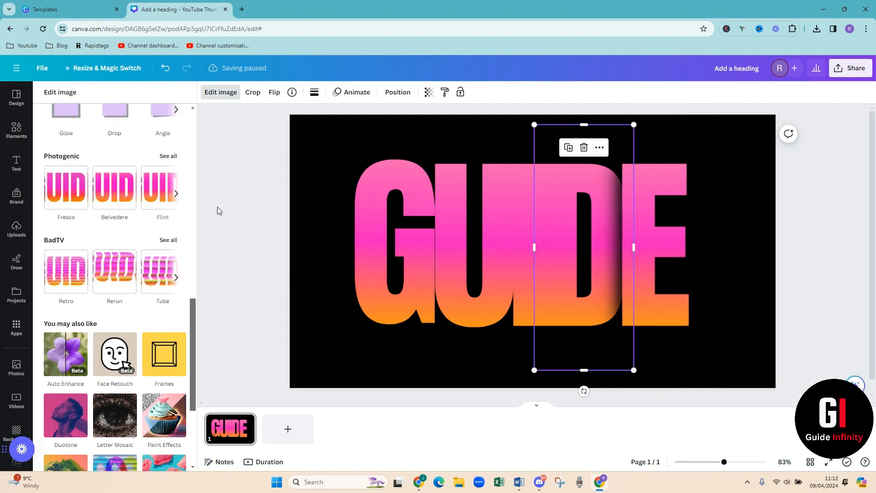
# Step: Add a drop shadow to the D letter, set its direction, and review the finished lettering
pyautogui.click(114, 195)
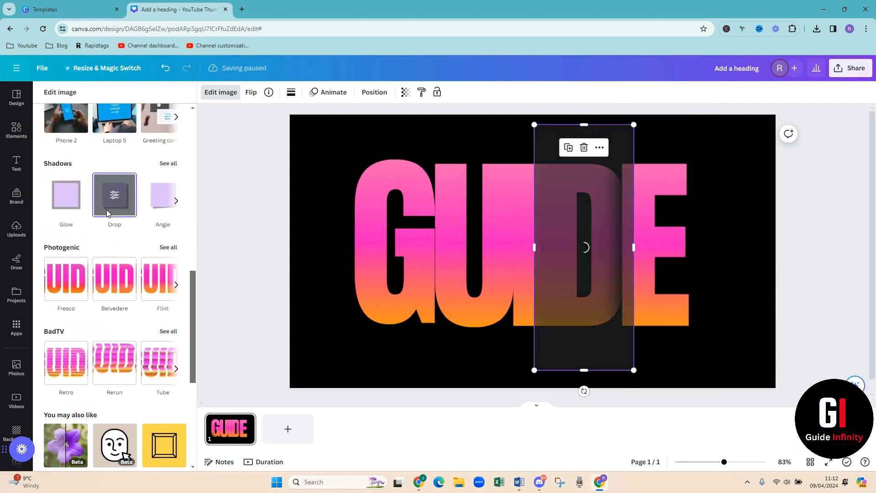
pyautogui.click(114, 195)
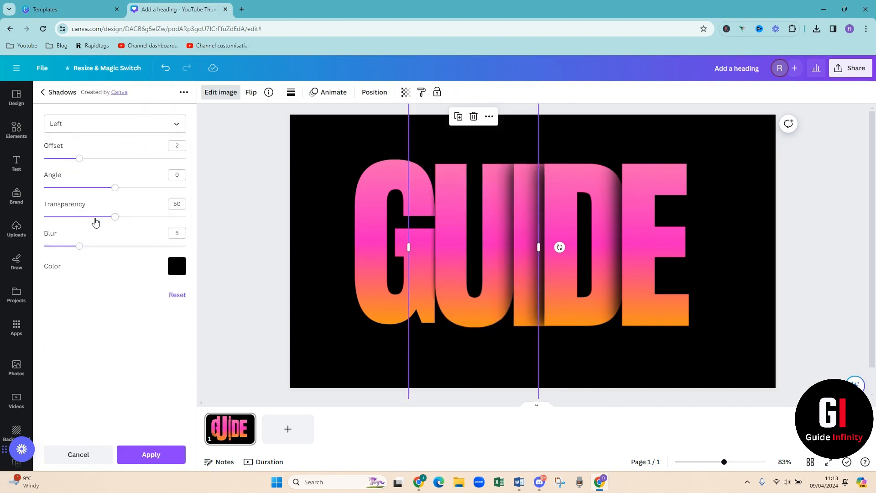
pyautogui.click(114, 123)
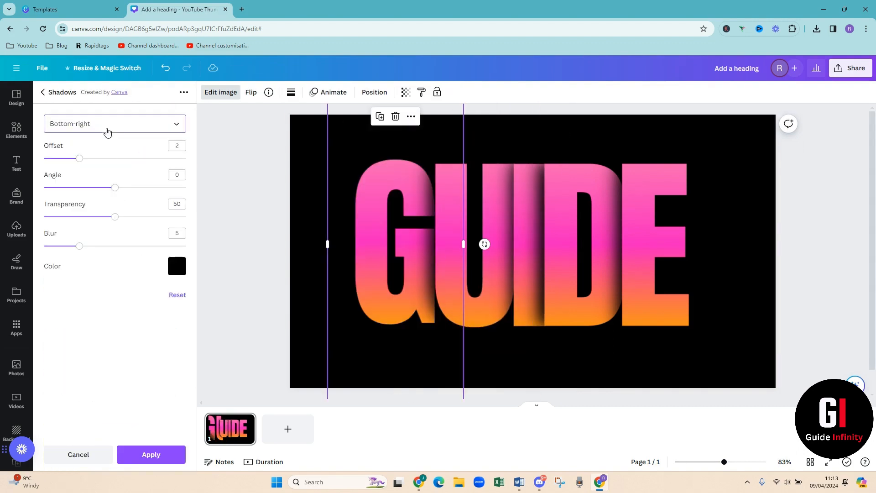
pyautogui.click(43, 92)
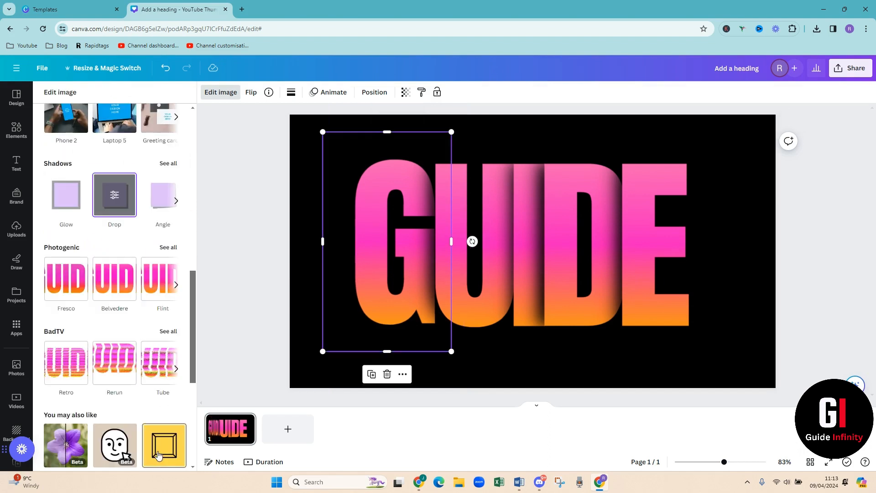
pyautogui.click(17, 229)
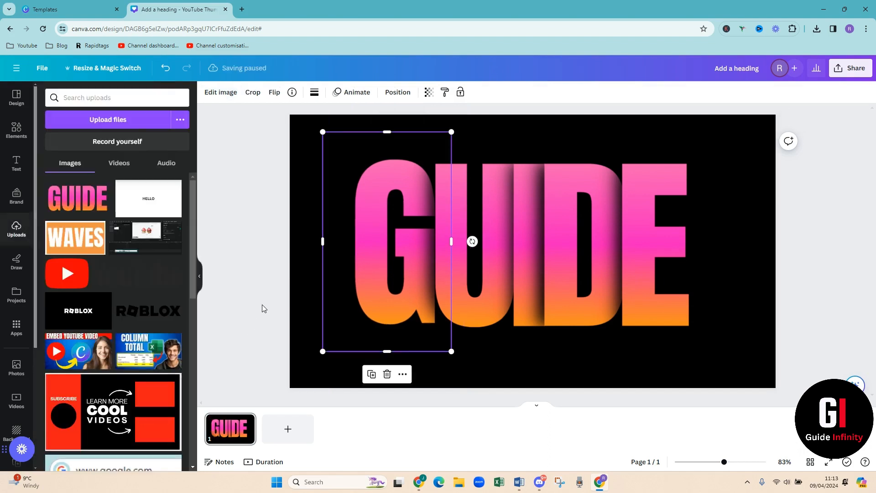
pyautogui.click(262, 308)
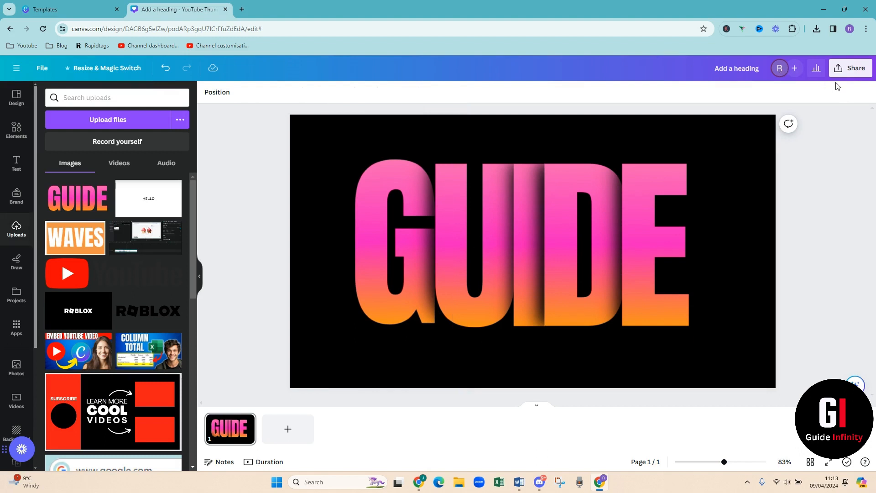
# Step: Download the finished design as a PNG and check it in the browser's downloads
pyautogui.click(849, 68)
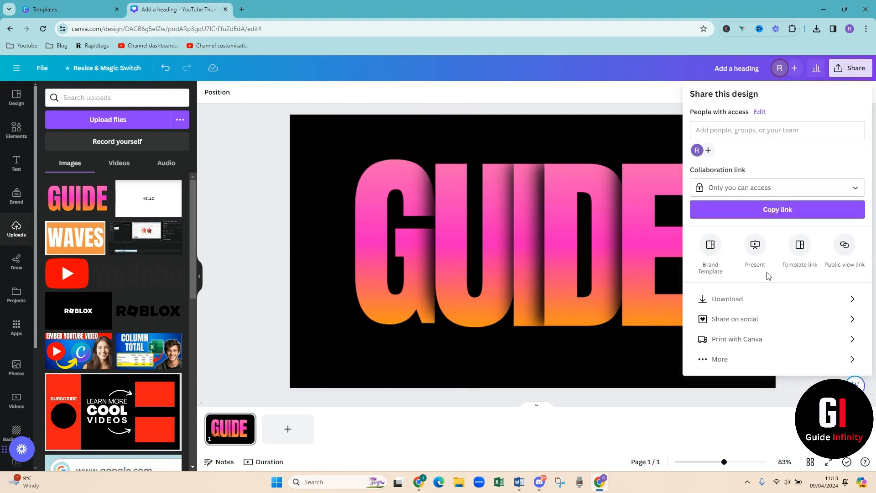
pyautogui.click(727, 298)
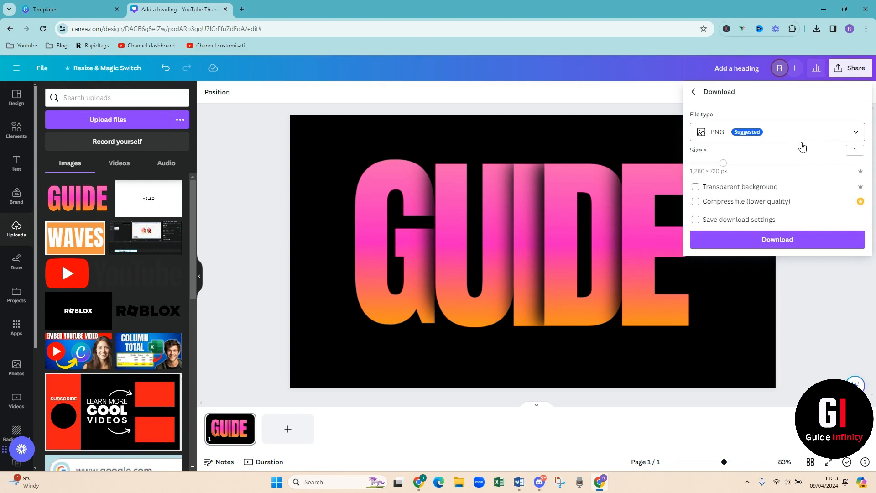
pyautogui.click(777, 240)
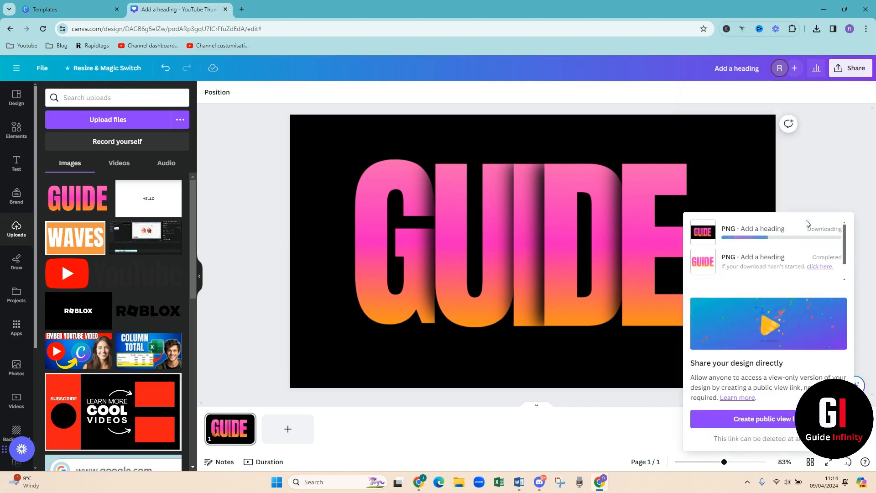
pyautogui.click(816, 28)
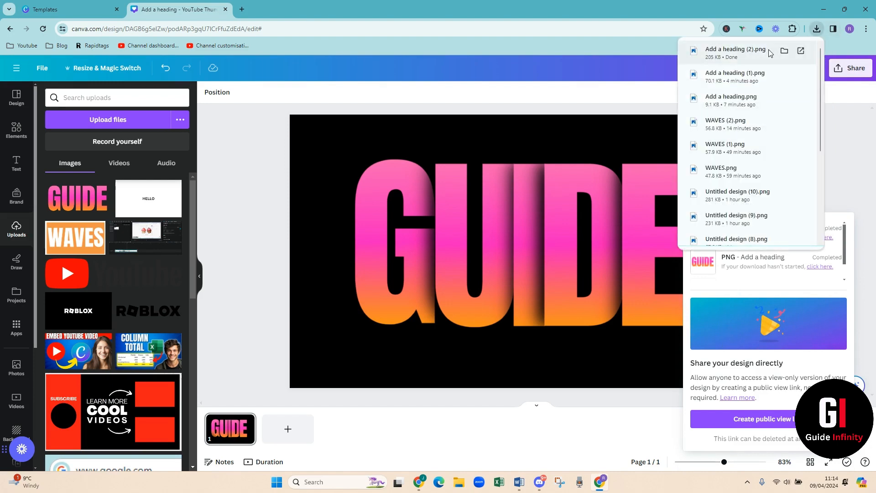
pyautogui.moveTo(93, 189)
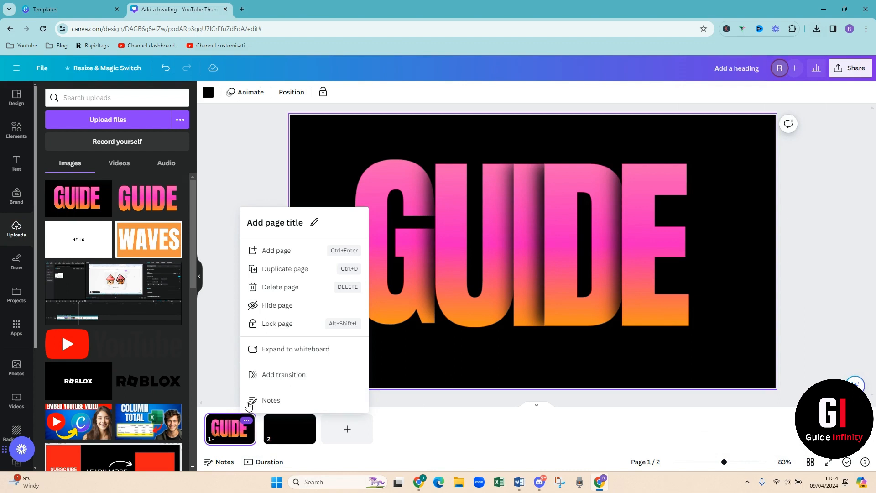
# Step: Delete the original layered design page, leaving the black page for the GUIDE PNG
pyautogui.click(281, 287)
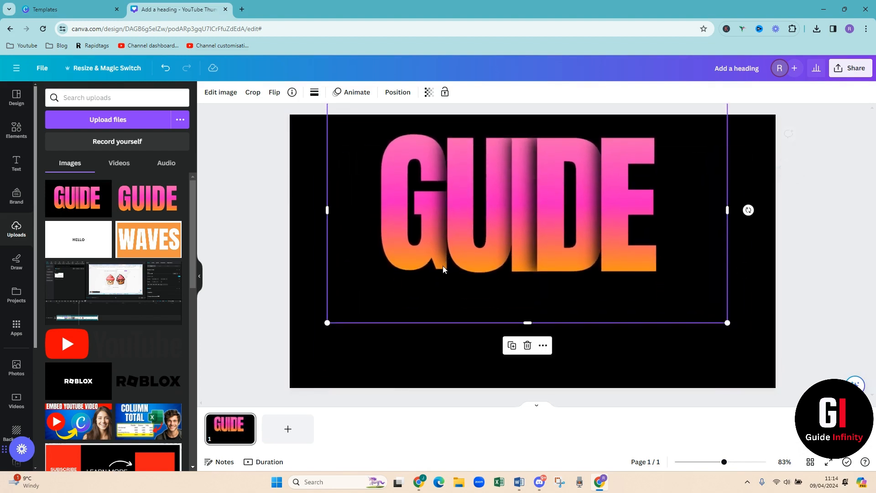
pyautogui.moveTo(510, 345)
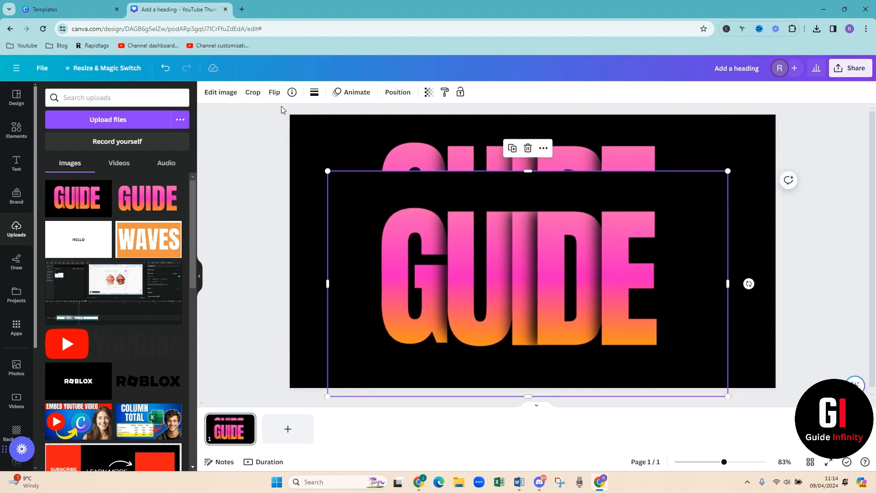
# Step: Flip the duplicated GUIDE image vertically so the letters read upside down
pyautogui.click(274, 92)
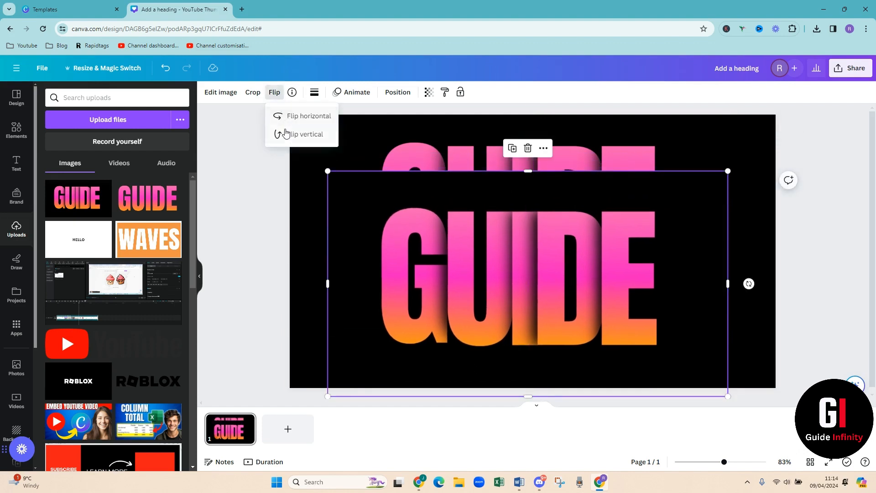
pyautogui.click(305, 134)
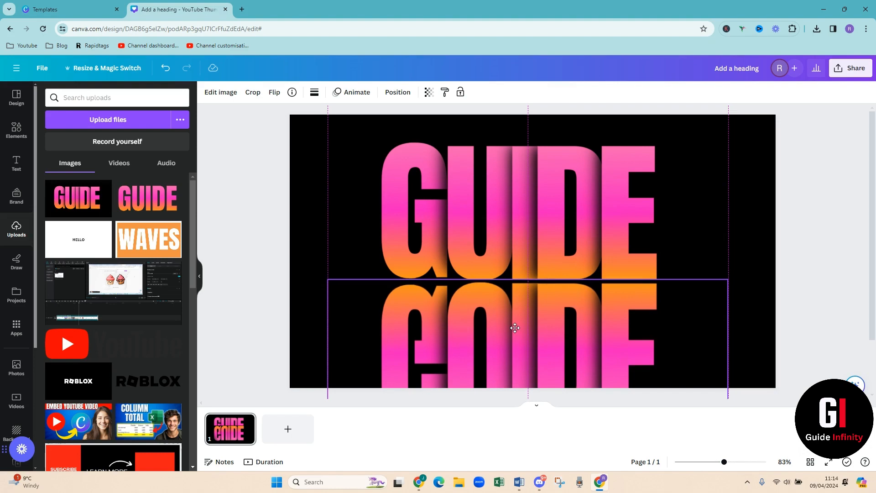
pyautogui.click(514, 329)
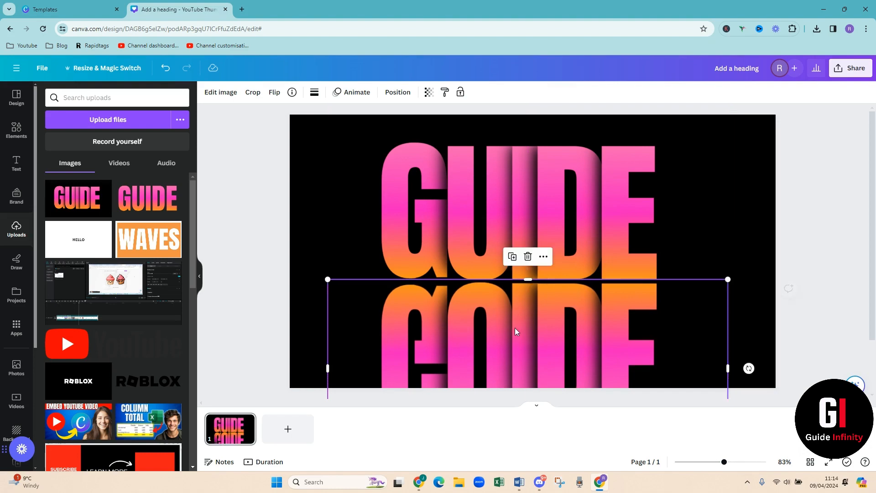
pyautogui.click(779, 248)
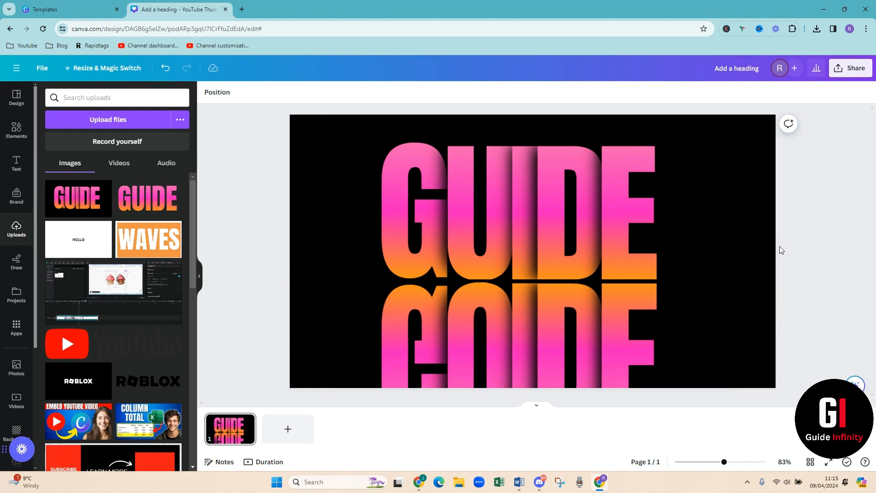
# Step: Align the upper GUIDE letters directly above the flipped copy to form a mirror reflection
pyautogui.click(475, 315)
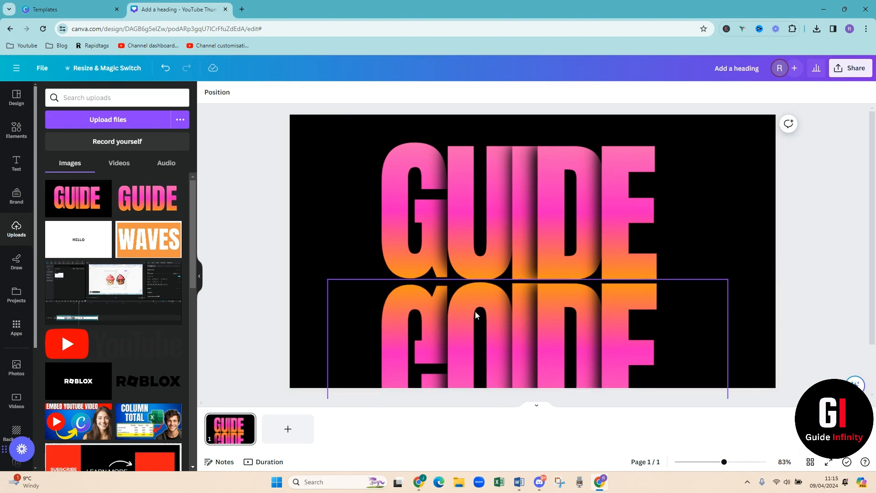
pyautogui.click(475, 252)
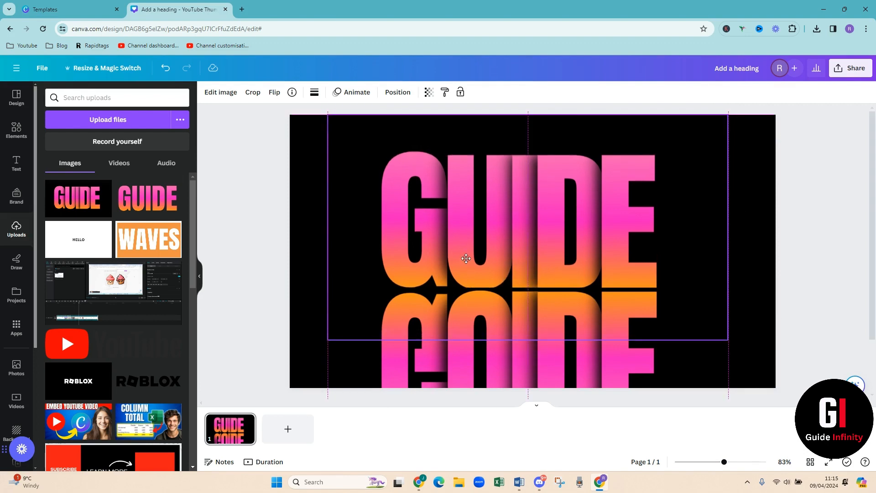
pyautogui.click(467, 259)
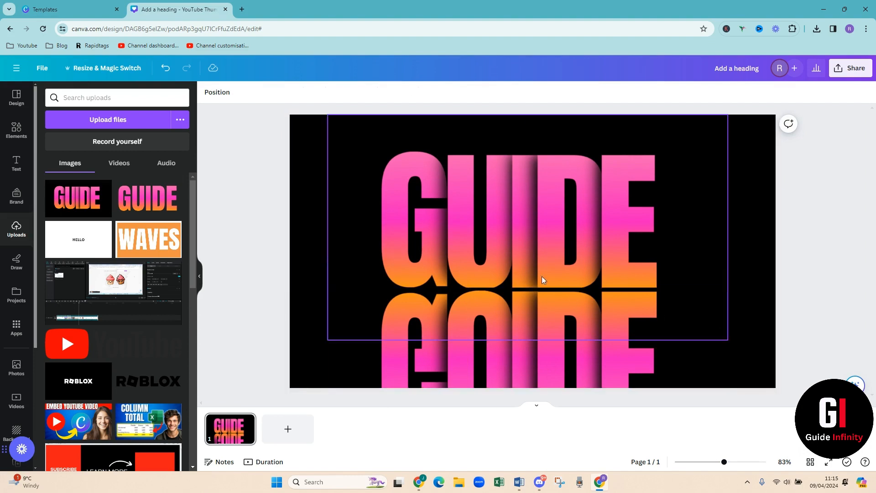
pyautogui.click(481, 255)
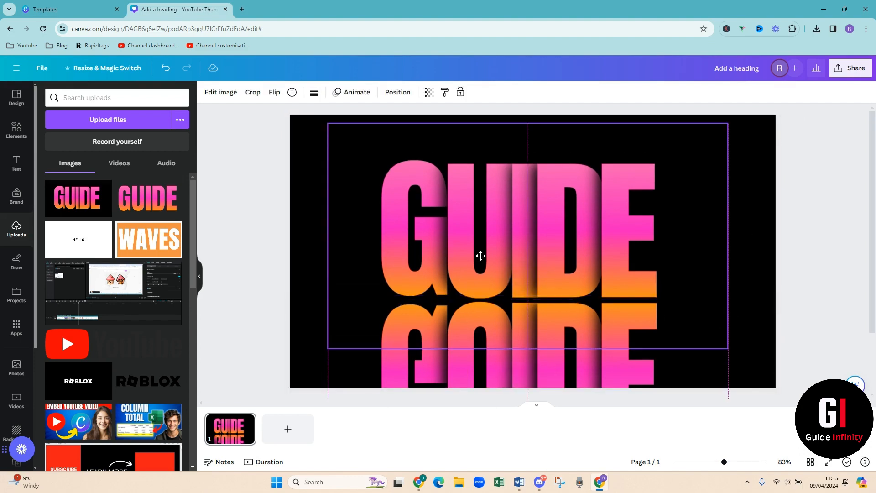
pyautogui.click(822, 234)
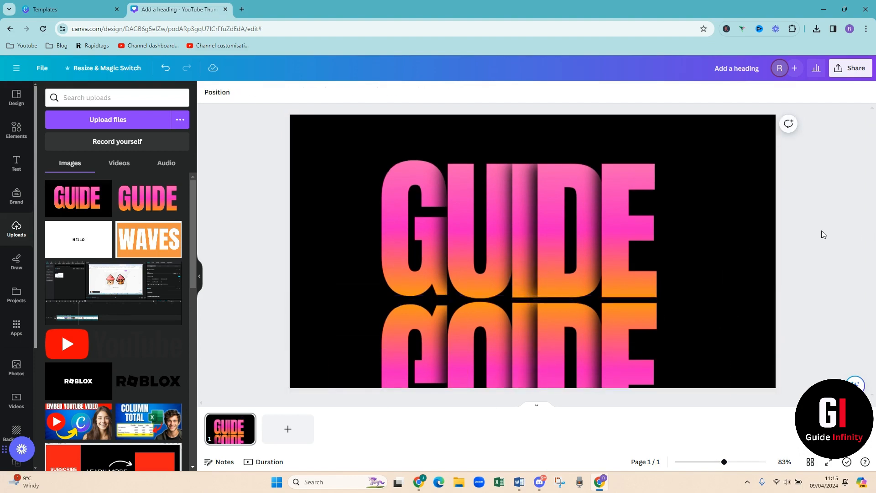
# Step: Find a 'gradient' element and lay a black gradient over the reflection to fade it out
pyautogui.click(16, 131)
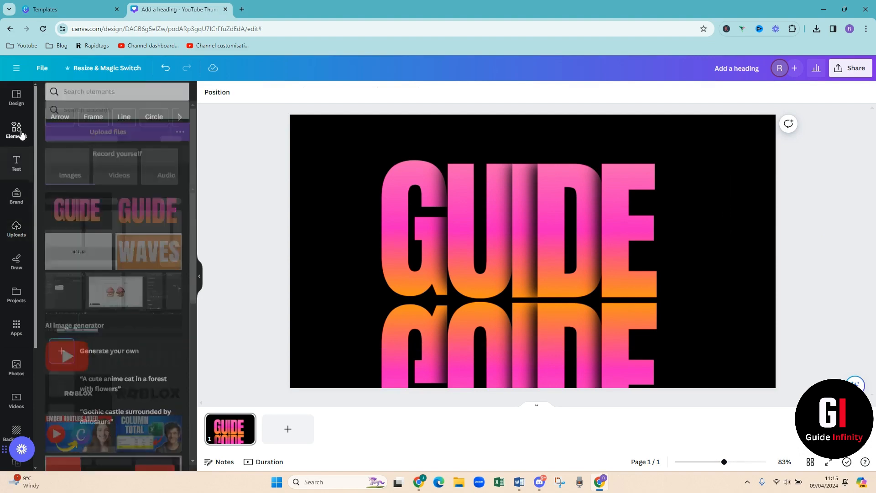
pyautogui.click(17, 130)
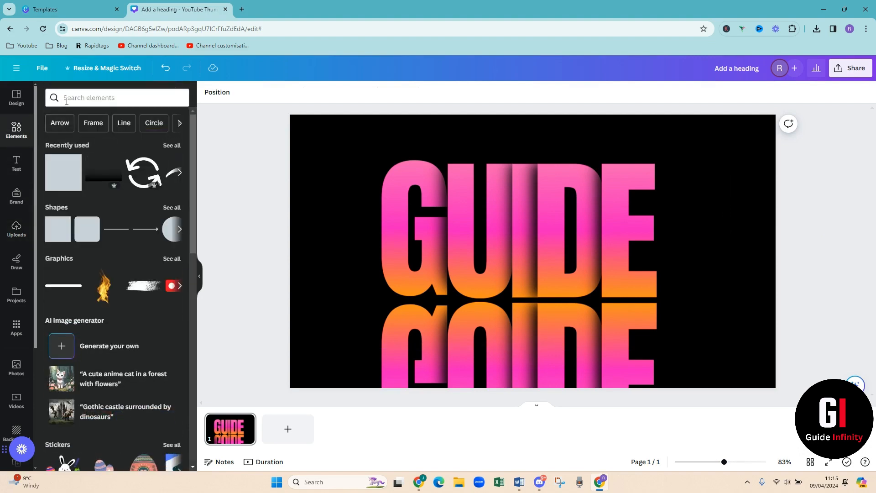
pyautogui.write('gradient')
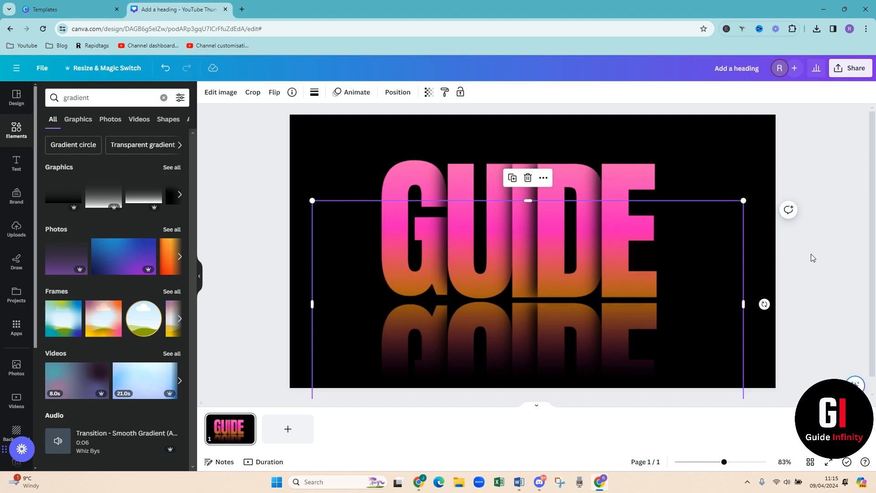
pyautogui.click(227, 310)
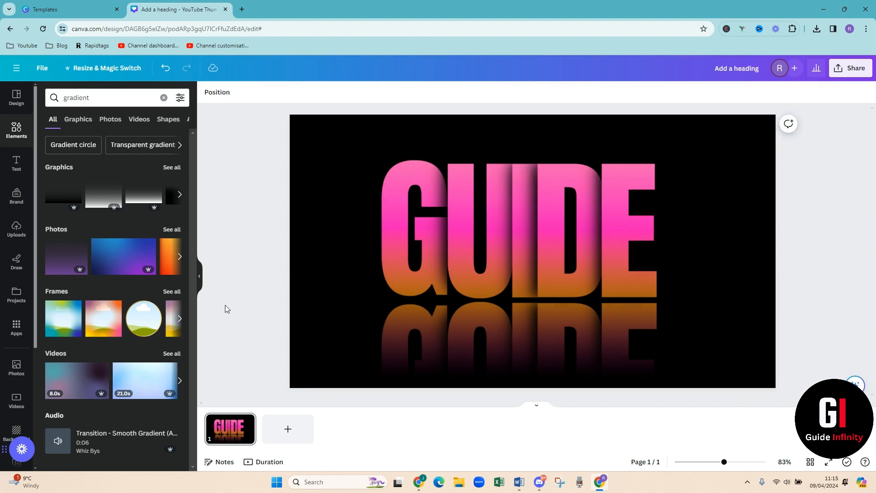